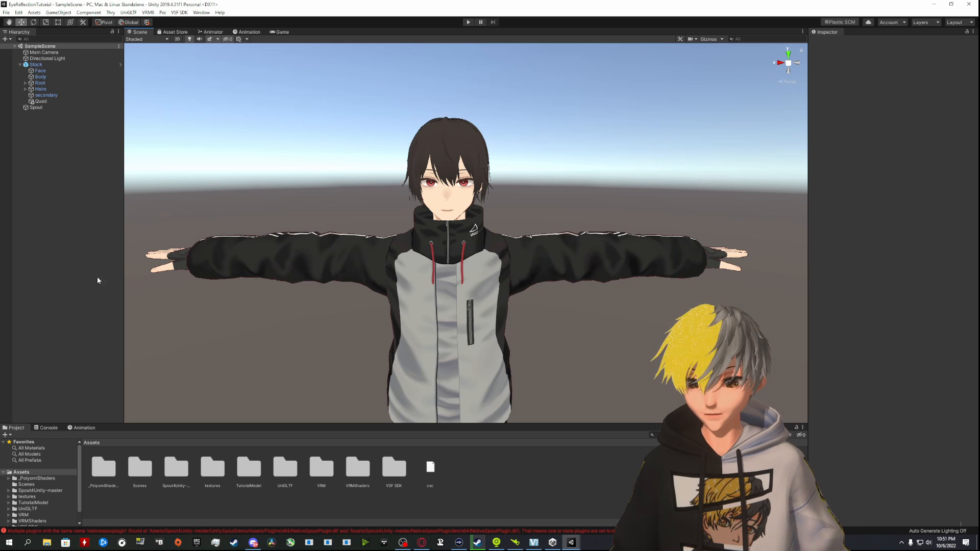
Switch Body's N00_007_03_Tops_01_CLOTH material to .poiyomi/Poiyomi 8.0/Poiyomi Toon and expand its settings
{"action": "left_click", "coordinate": [41, 77]}
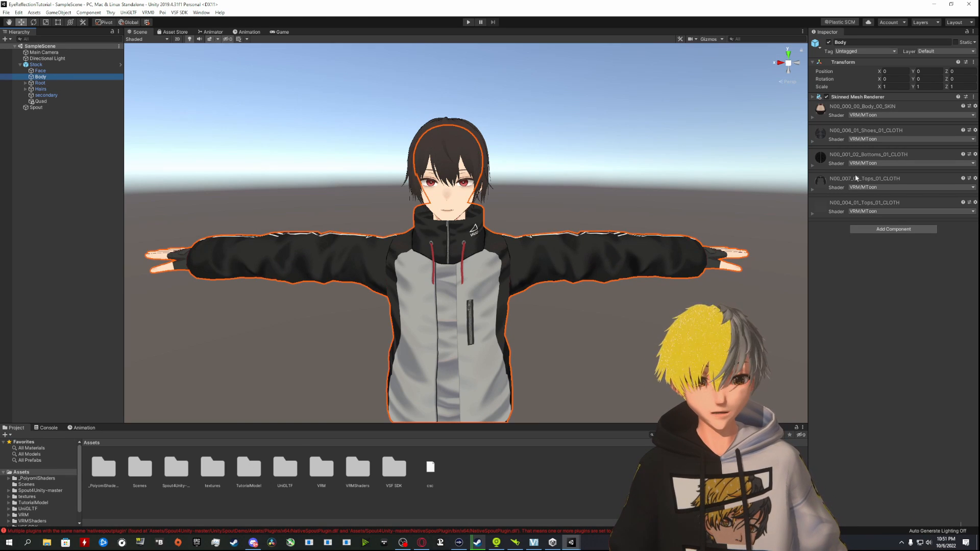
{"action": "left_click", "coordinate": [910, 187]}
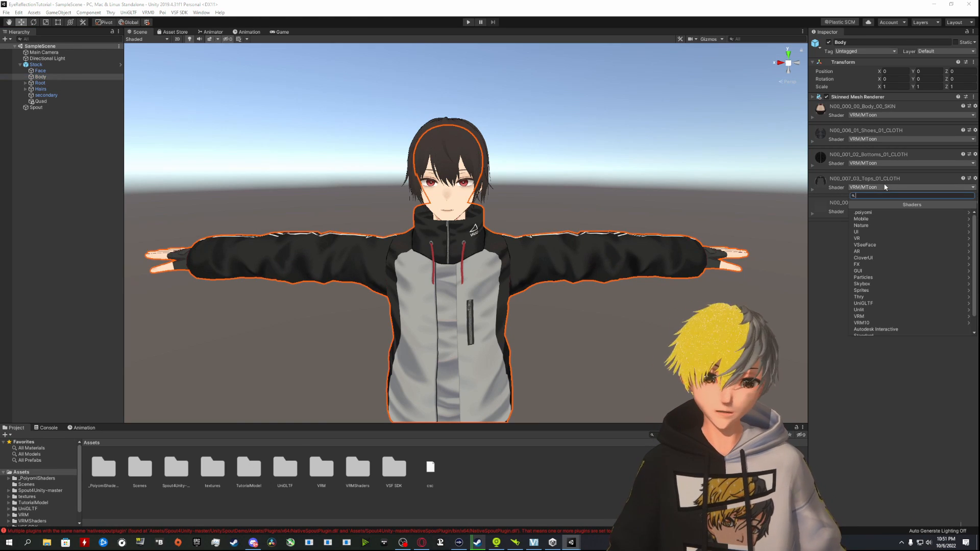
{"action": "mouse_move", "coordinate": [875, 213]}
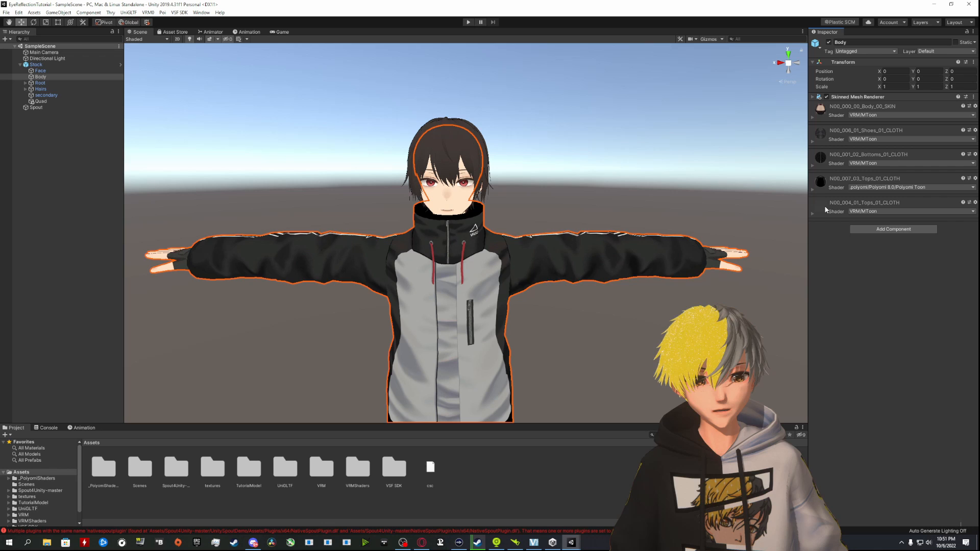
{"action": "left_click", "coordinate": [813, 187]}
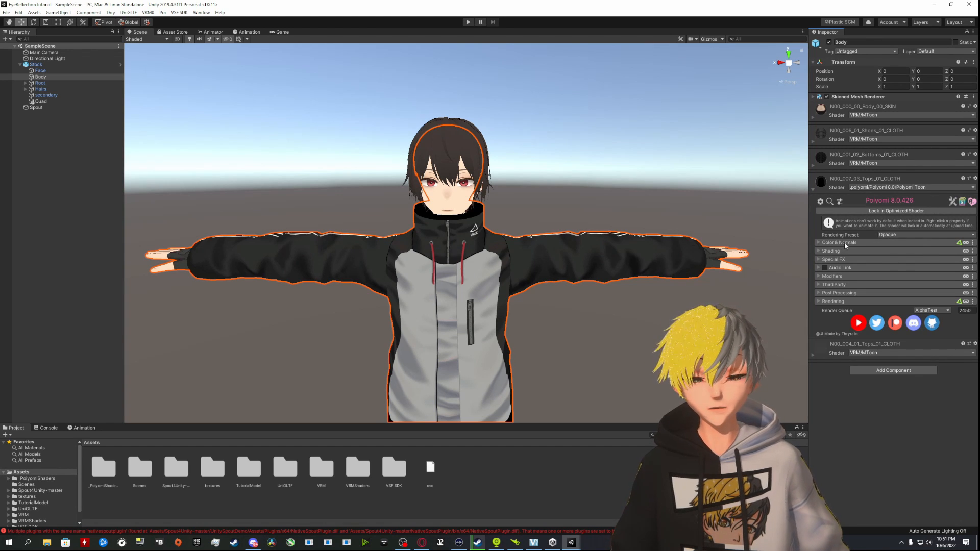
Under Rendering, set Cull to Off and the Rendering Preset to Cutout
{"action": "left_click", "coordinate": [833, 301]}
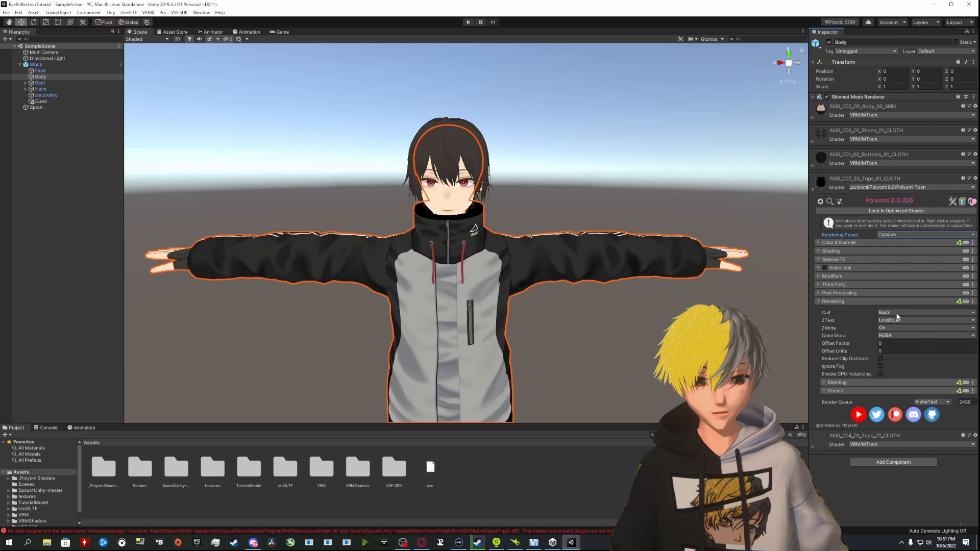
{"action": "left_click", "coordinate": [925, 312]}
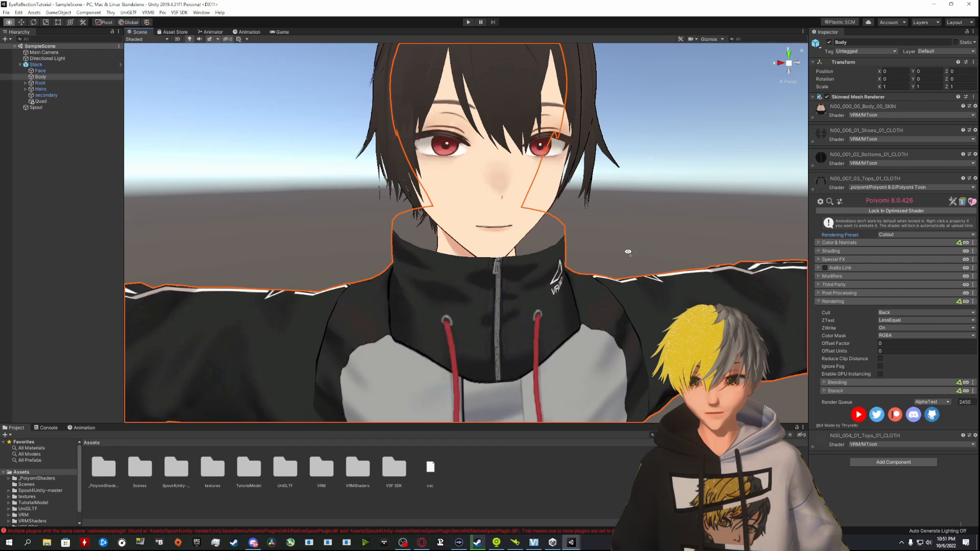
{"action": "left_click", "coordinate": [925, 312]}
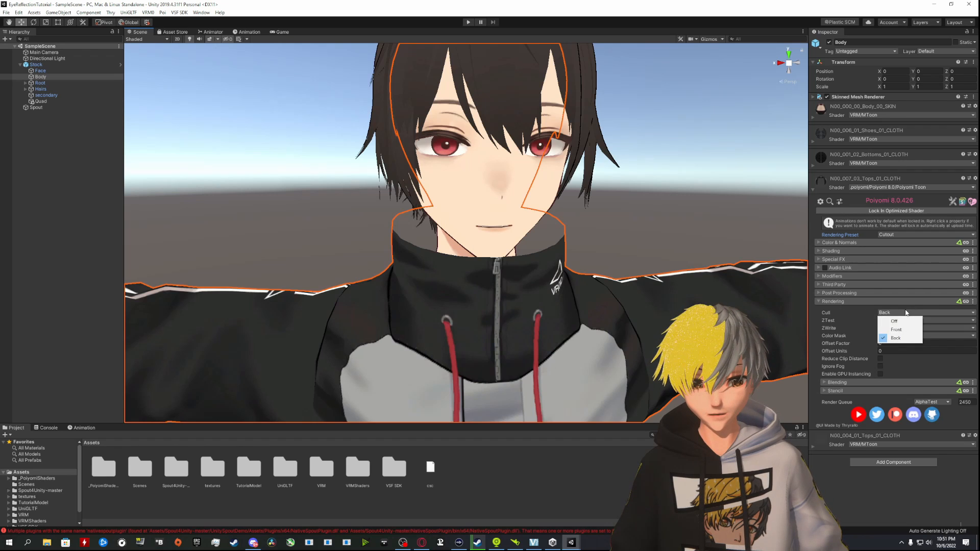
{"action": "left_click", "coordinate": [894, 321]}
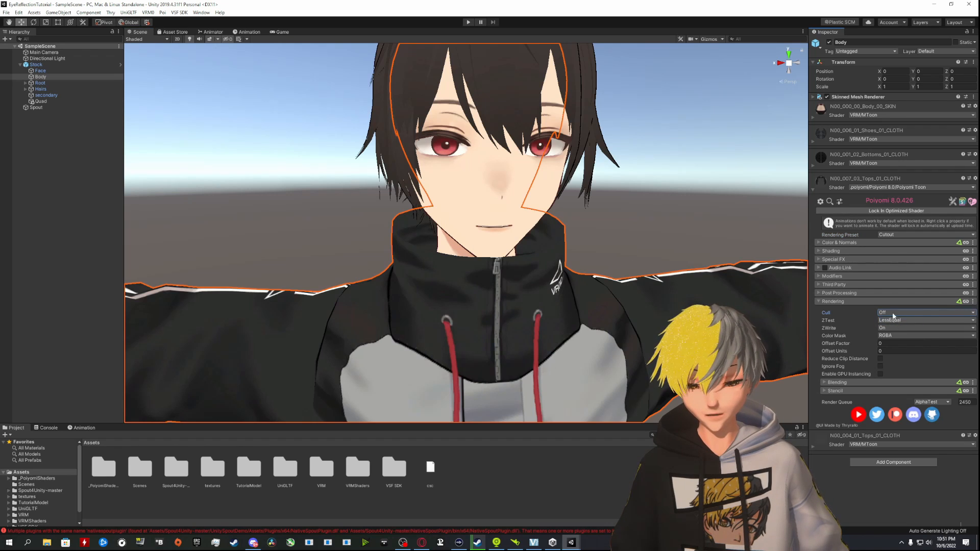
{"action": "left_click", "coordinate": [925, 234]}
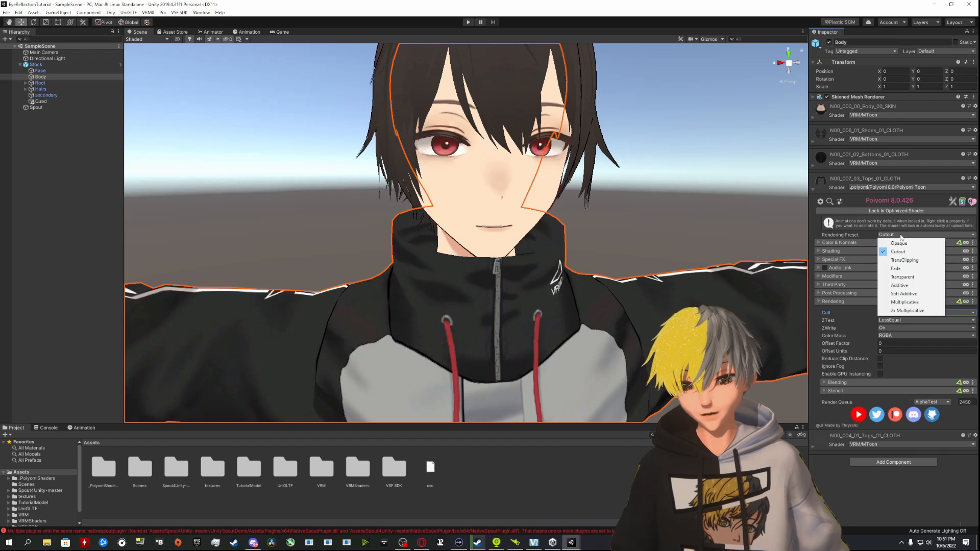
{"action": "left_click", "coordinate": [898, 252]}
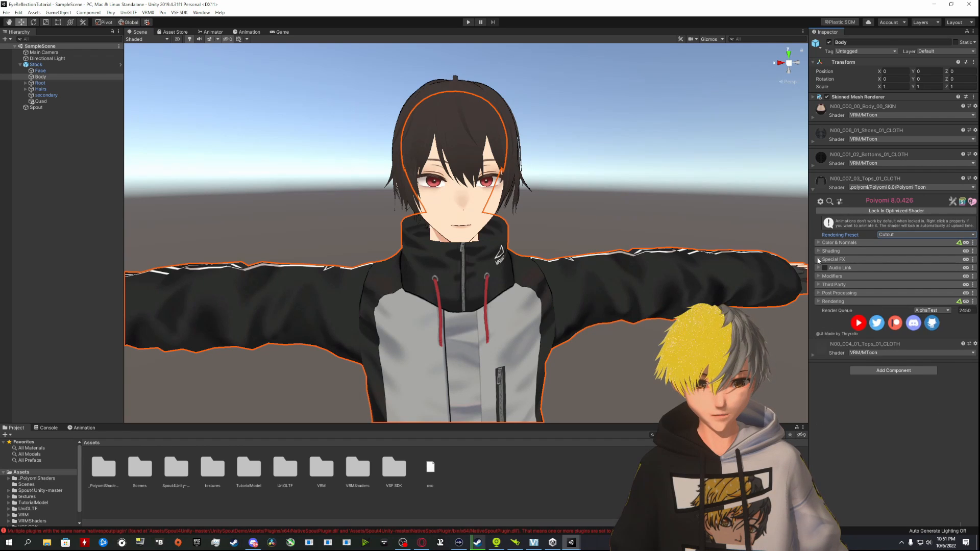
Enable Dissolve under Special FX and review its blue Edge Gradient in the gradient editor
{"action": "left_click", "coordinate": [834, 259]}
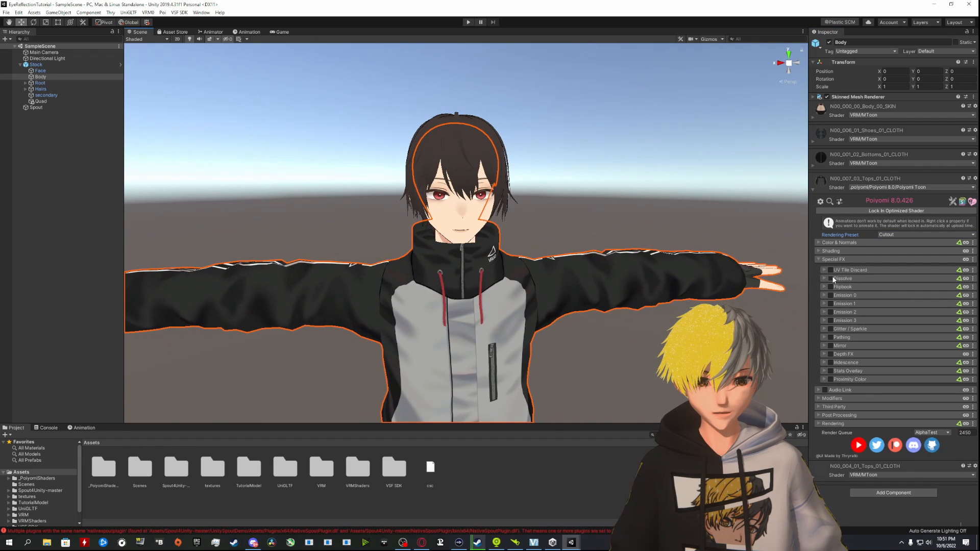
{"action": "left_click", "coordinate": [825, 279]}
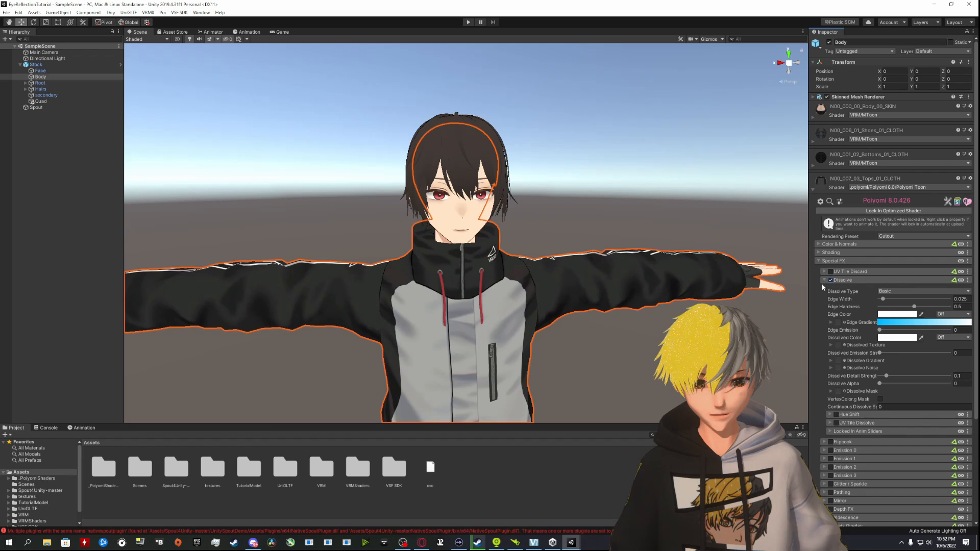
{"action": "left_click", "coordinate": [832, 244]}
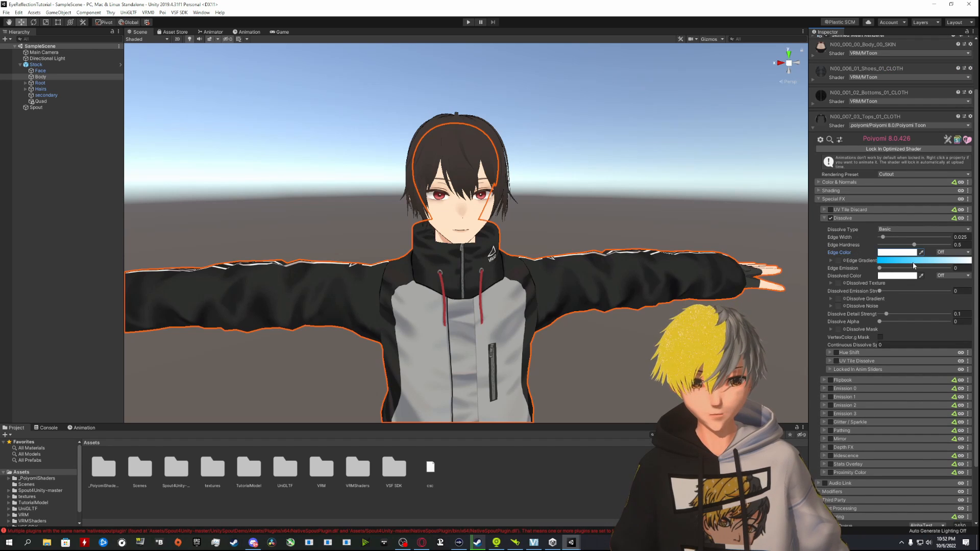
{"action": "left_click", "coordinate": [913, 261]}
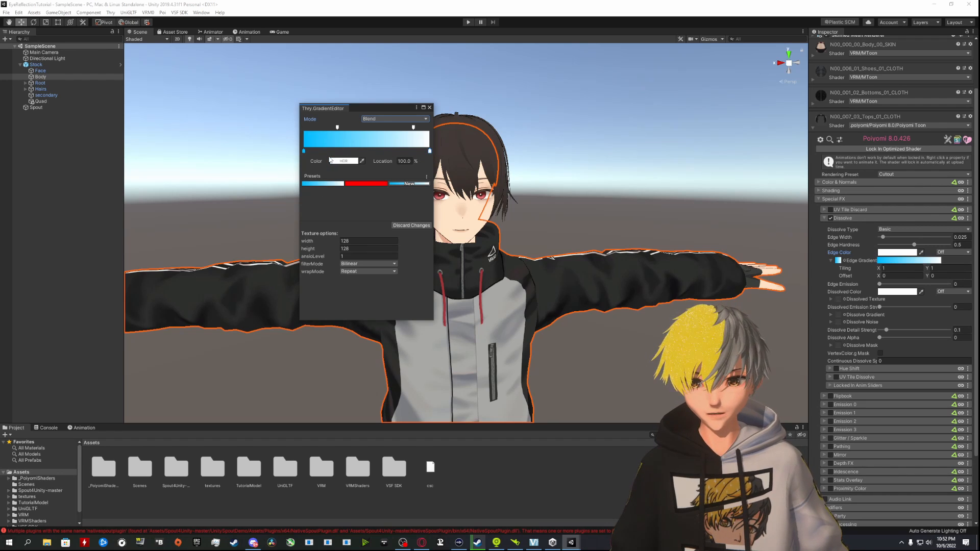
{"action": "left_click", "coordinate": [342, 161]}
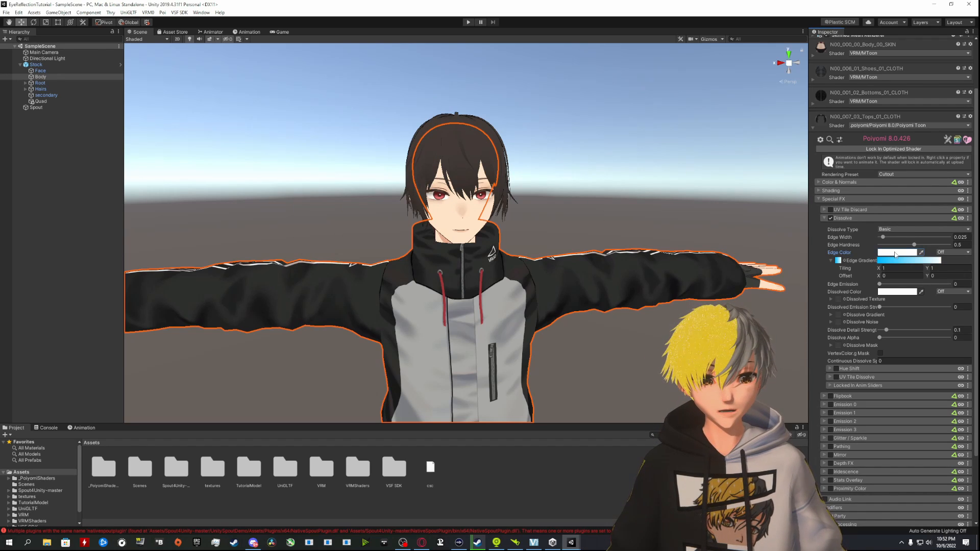
{"action": "left_click", "coordinate": [897, 252]}
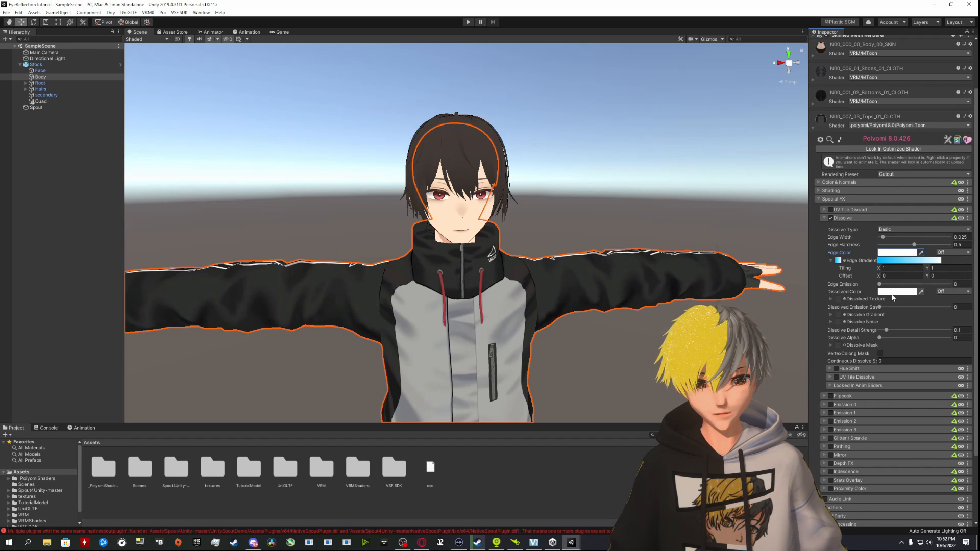
Open the dissolve Edge Color picker, set Detail Strength to 1 and Edge Emission near 0.4
{"action": "left_click", "coordinate": [899, 292]}
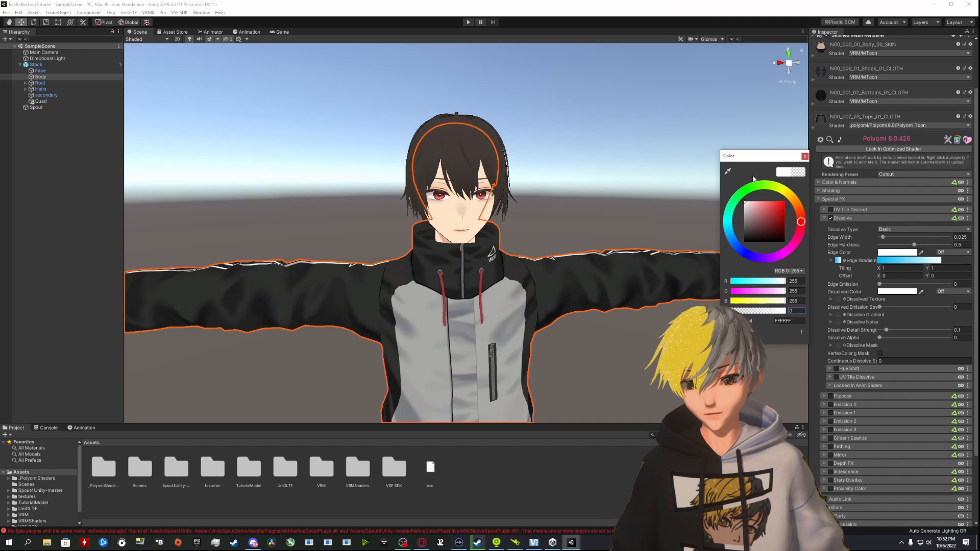
{"action": "left_click_drag", "start_coordinate": [764, 156], "coordinate": [692, 136]}
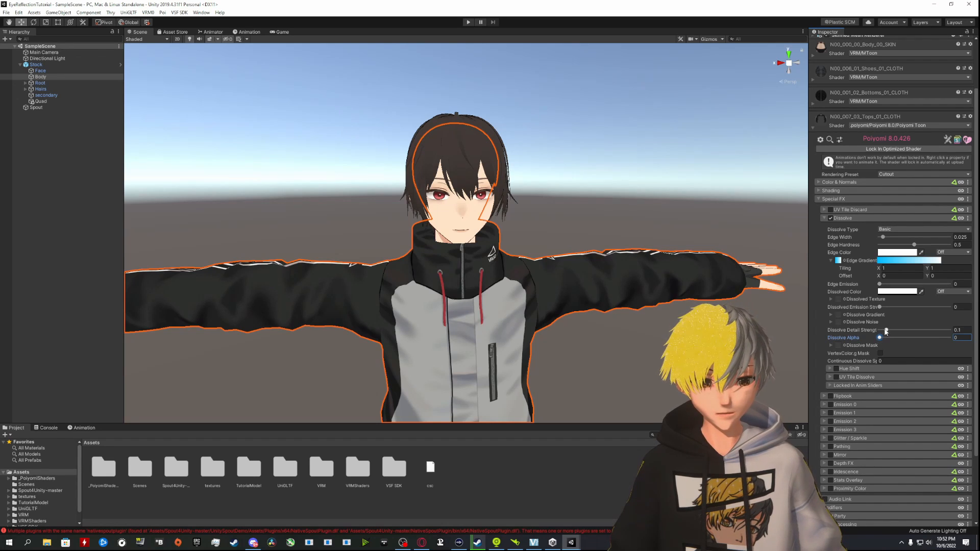
{"action": "left_click_drag", "start_coordinate": [885, 330], "coordinate": [949, 330]}
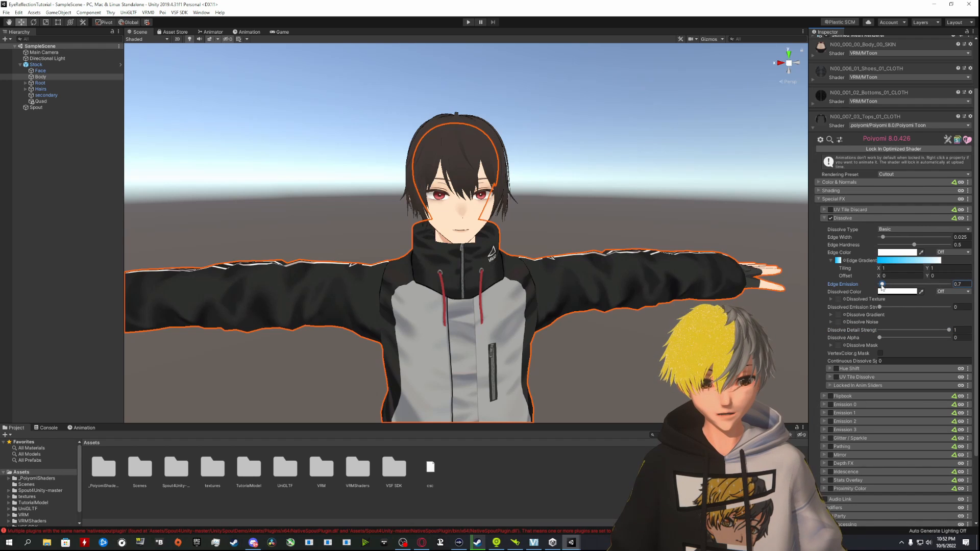
{"action": "left_click_drag", "start_coordinate": [913, 285], "coordinate": [885, 285]}
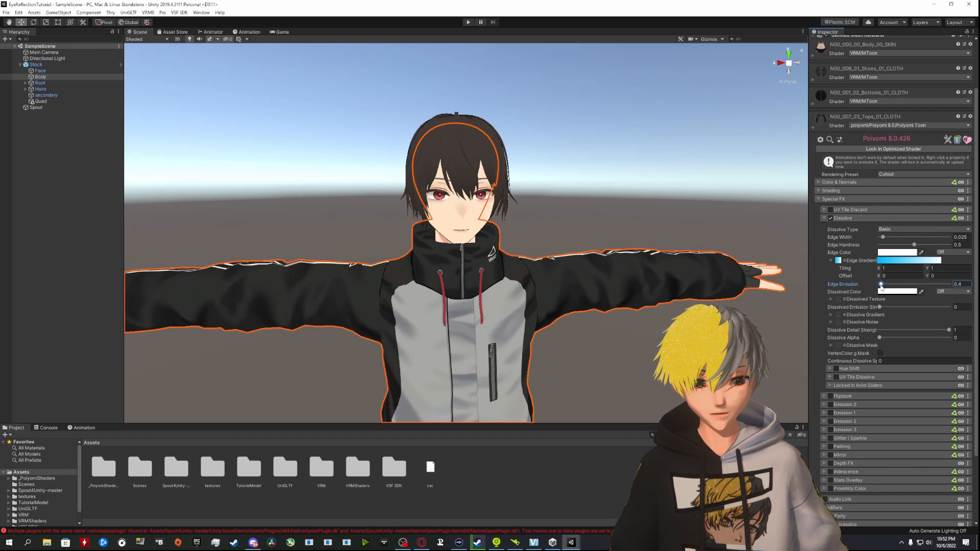
{"action": "left_click_drag", "start_coordinate": [882, 284], "coordinate": [913, 285]}
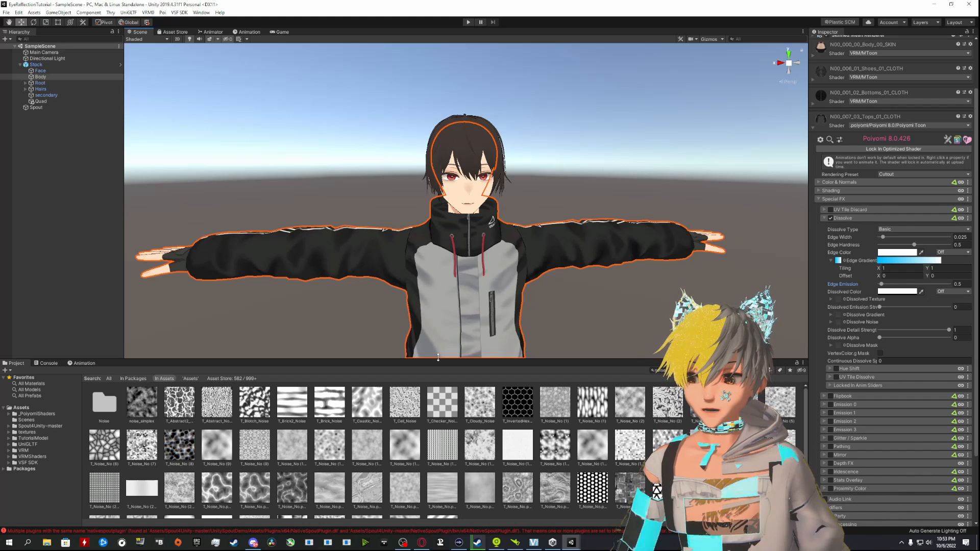
Scroll through the noise textures listed in the Project window search results
{"action": "scroll", "scroll_direction": "down", "scroll_amount": 3}
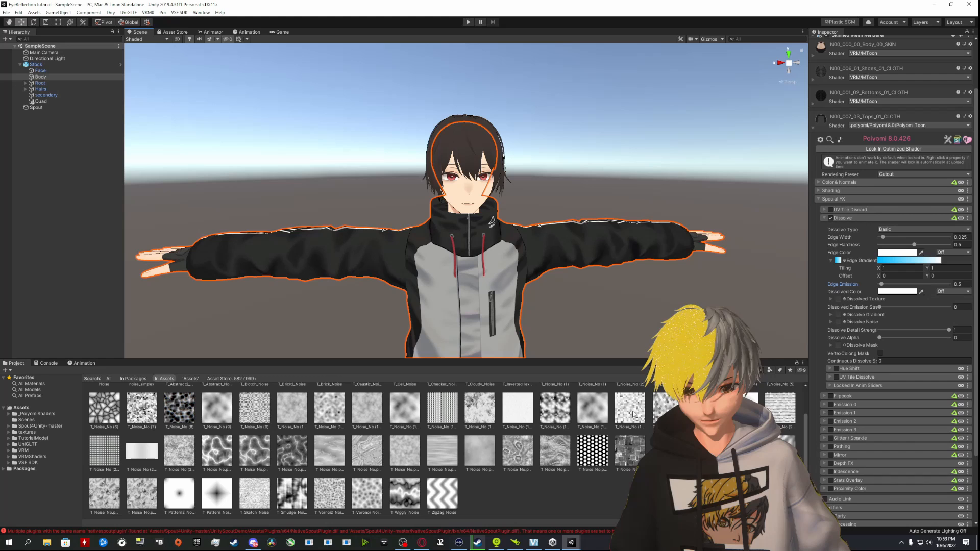
Assign a noise texture to Dissolve Noise and preview Dissolve Alpha amounts, ending at 0
{"action": "left_click", "coordinate": [630, 409]}
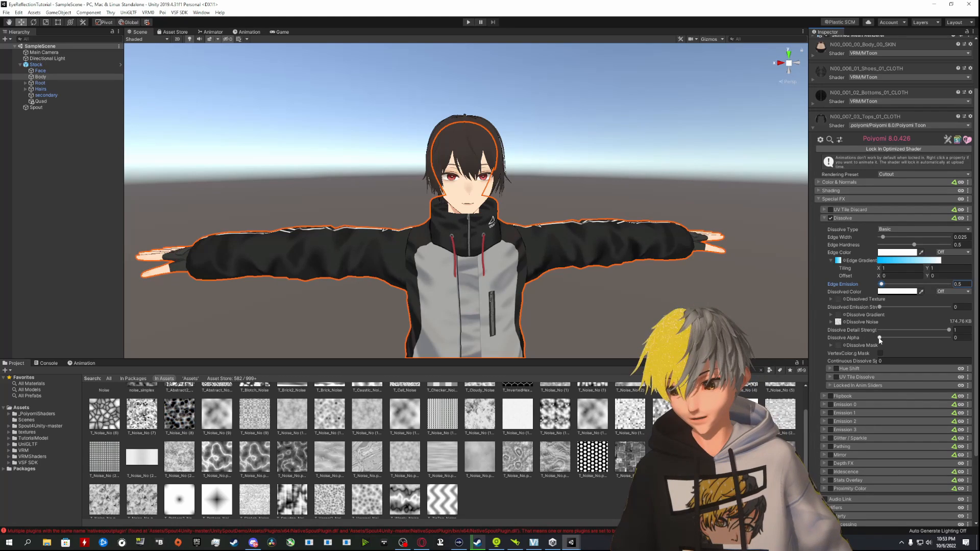
{"action": "left_click_drag", "start_coordinate": [882, 338], "coordinate": [888, 338]}
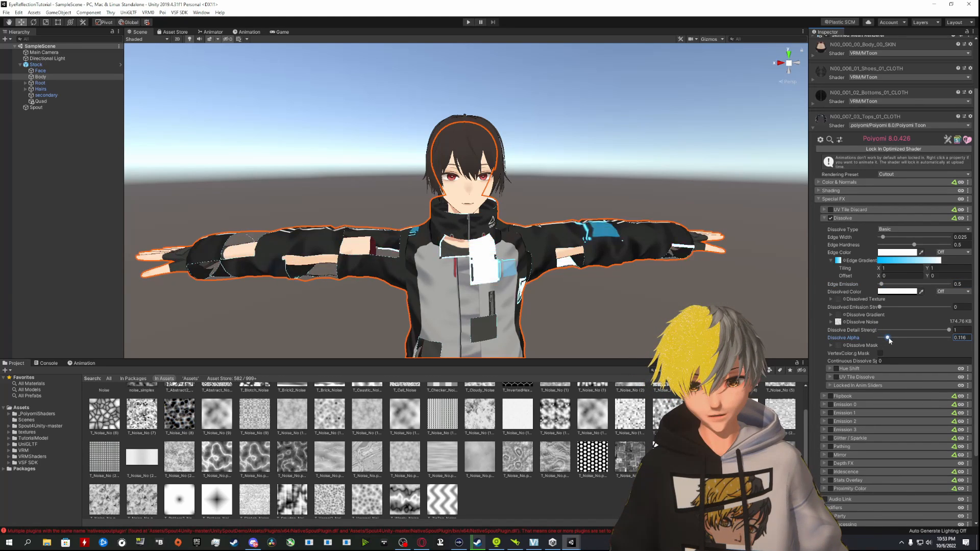
{"action": "left_click_drag", "start_coordinate": [888, 338], "coordinate": [936, 337]}
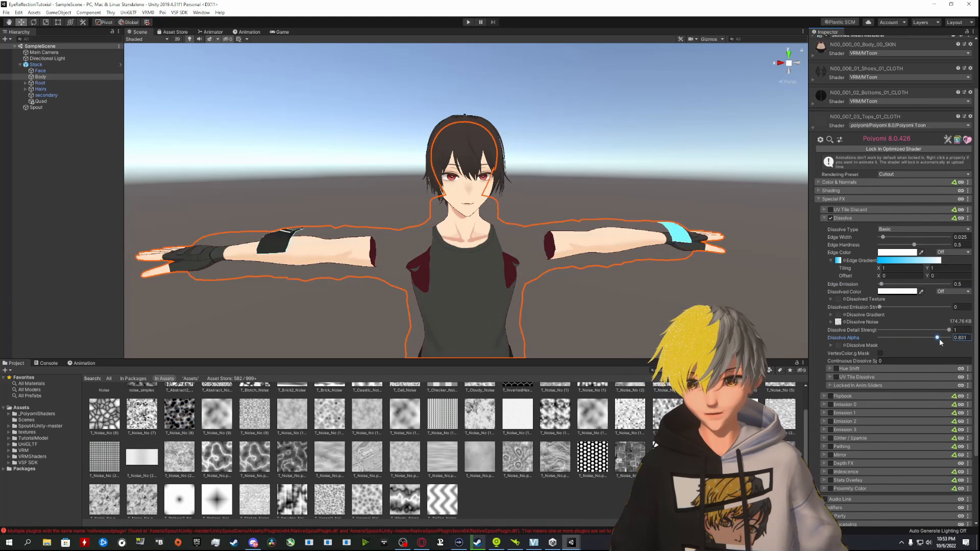
{"action": "left_click_drag", "start_coordinate": [936, 337], "coordinate": [899, 338]}
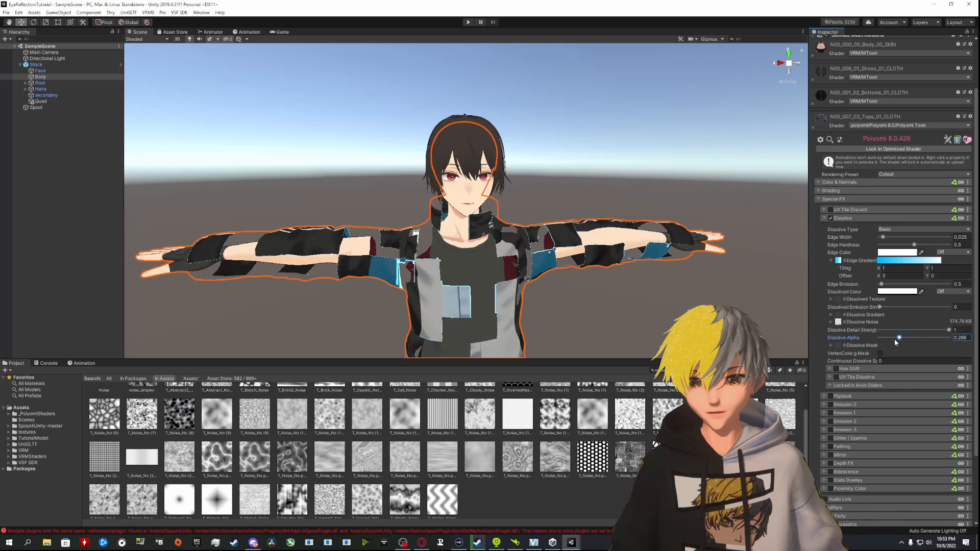
{"action": "left_click_drag", "start_coordinate": [900, 338], "coordinate": [894, 337]}
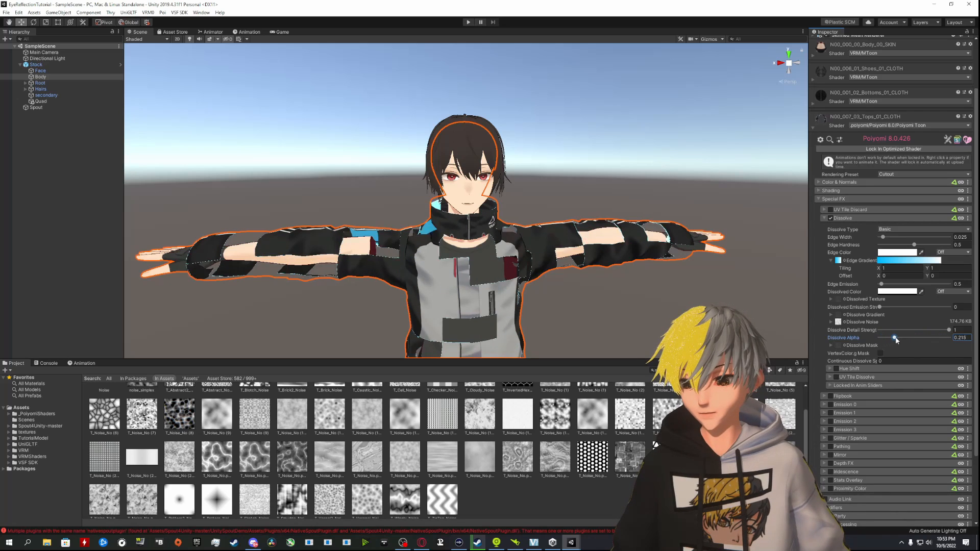
{"action": "left_click_drag", "start_coordinate": [895, 338], "coordinate": [931, 338]}
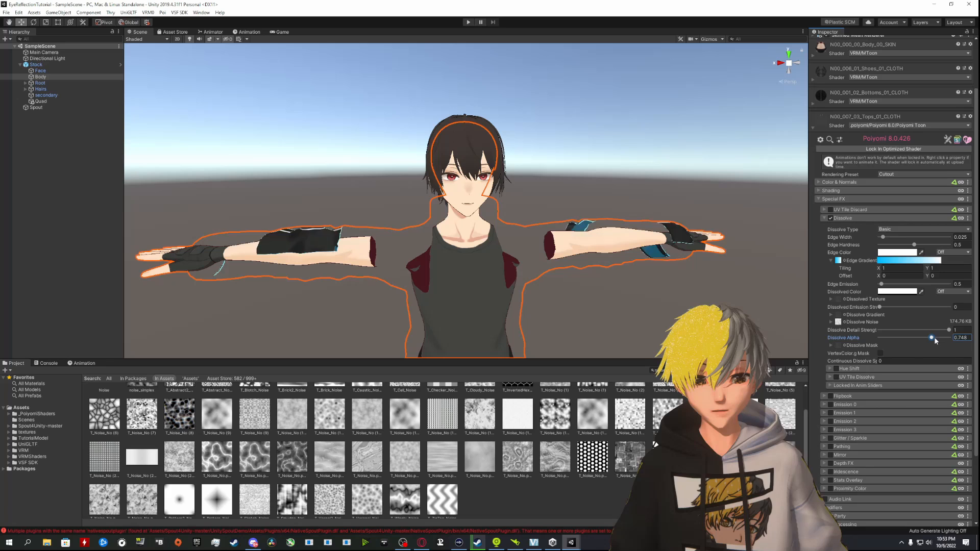
{"action": "left_click_drag", "start_coordinate": [931, 338], "coordinate": [919, 337]}
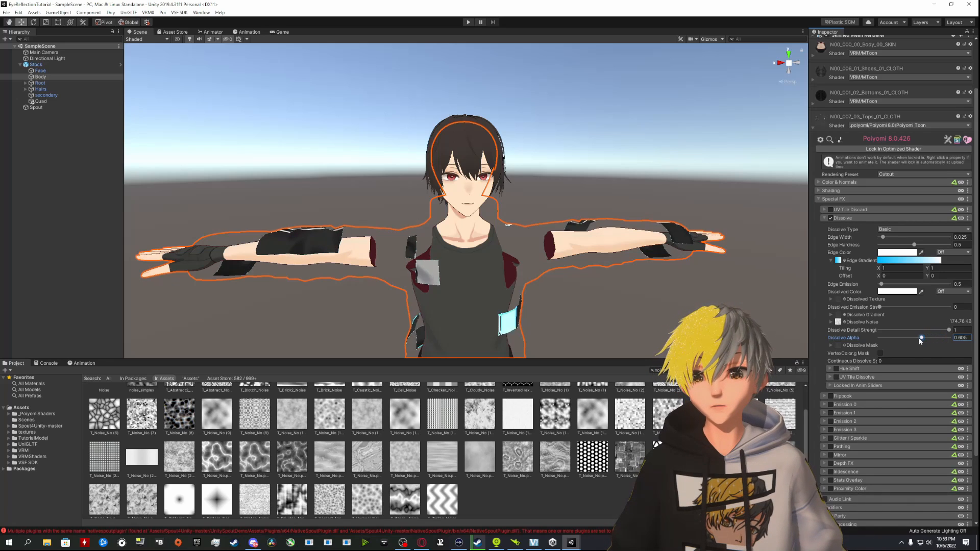
{"action": "left_click_drag", "start_coordinate": [920, 338], "coordinate": [880, 338]}
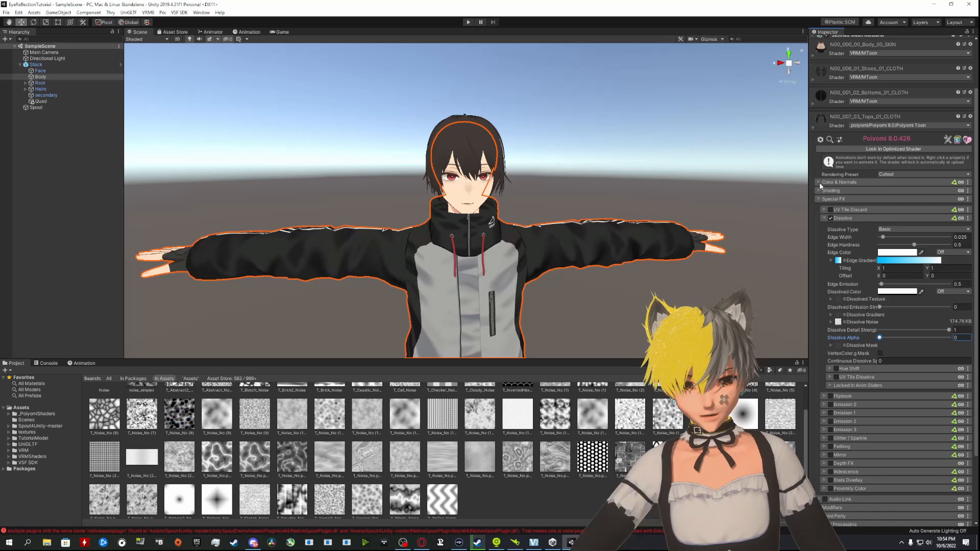
Expand Color & Normals and preview a full dissolve, returning Dissolve Alpha to 0
{"action": "left_click_drag", "start_coordinate": [879, 338], "coordinate": [911, 337]}
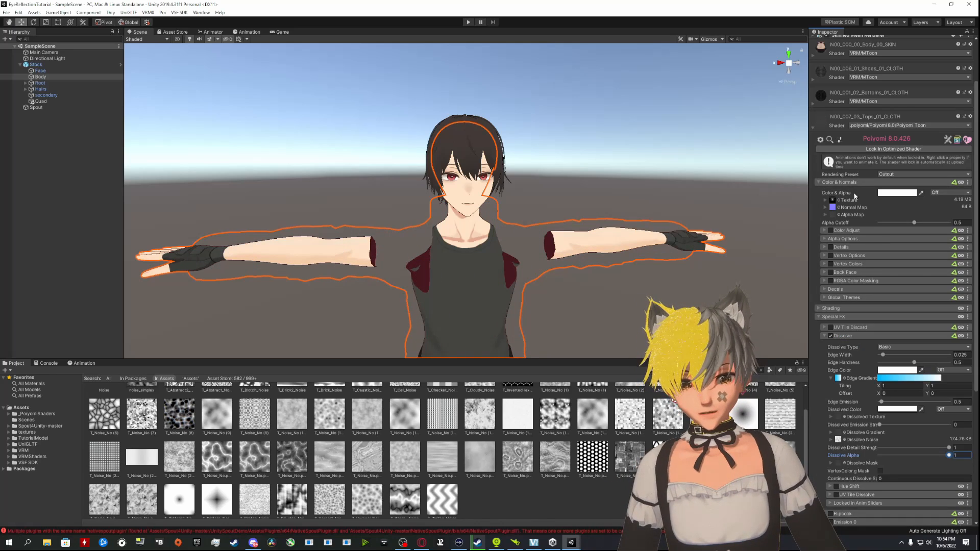
{"action": "left_click", "coordinate": [896, 193]}
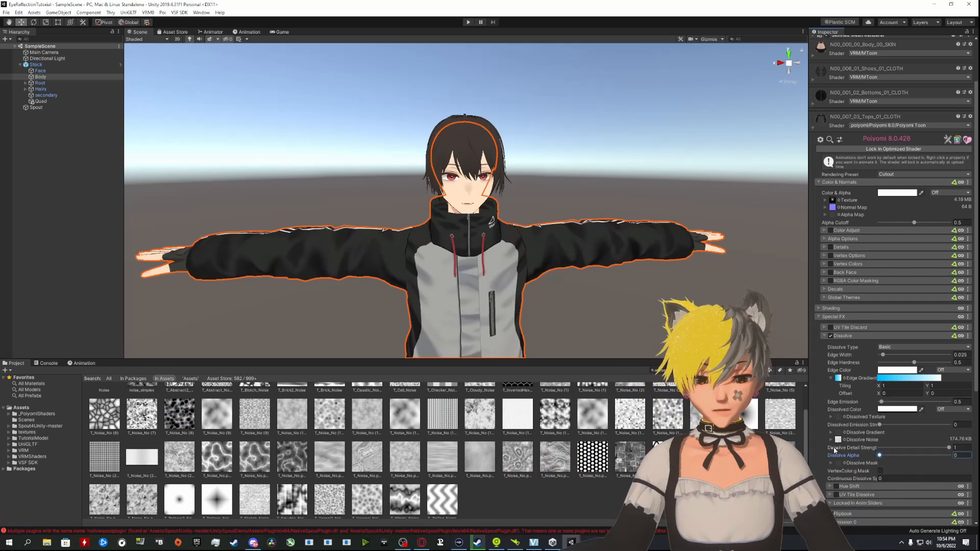
{"action": "left_click_drag", "start_coordinate": [880, 455], "coordinate": [893, 455]}
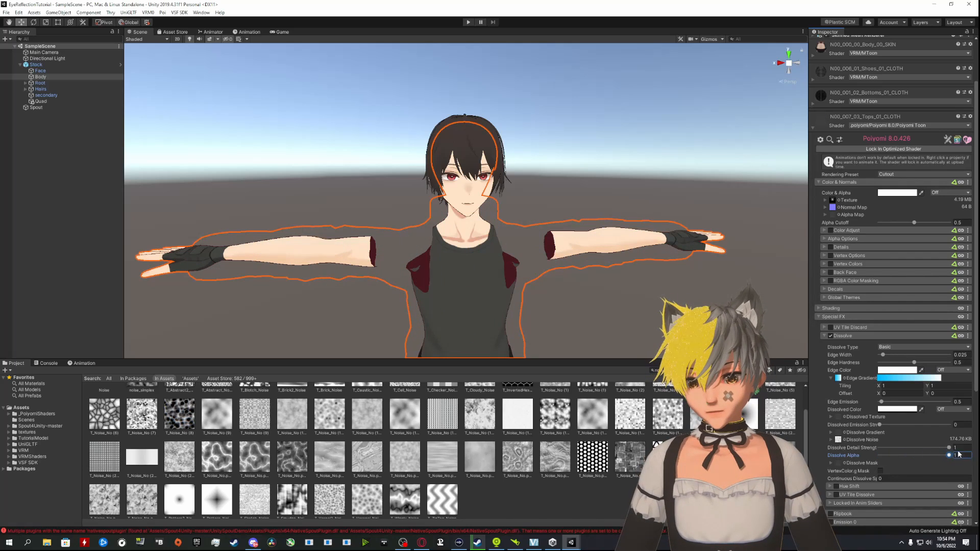
{"action": "left_click_drag", "start_coordinate": [947, 455], "coordinate": [963, 455]}
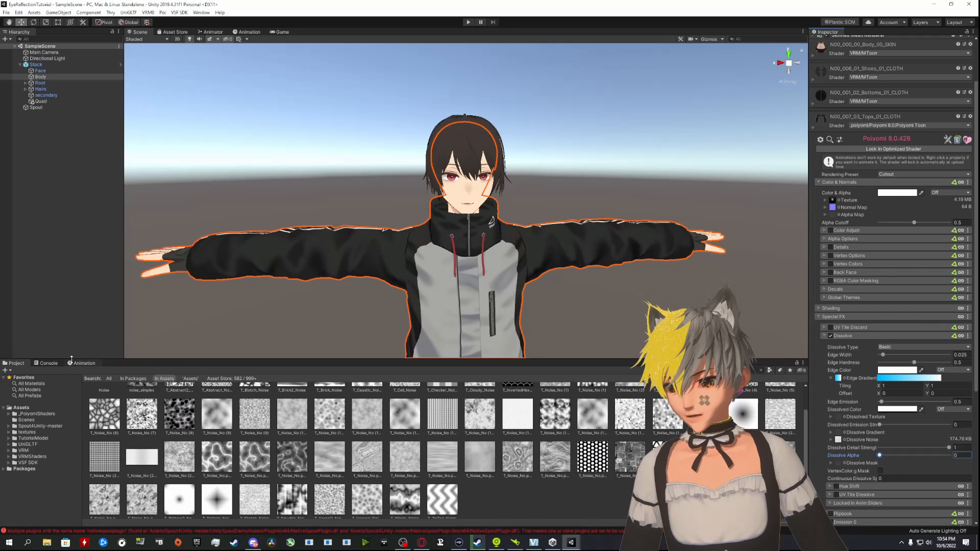
Create a 'Transition' animation clip for Body and reselect the avatar in the Hierarchy
{"action": "left_click", "coordinate": [85, 363]}
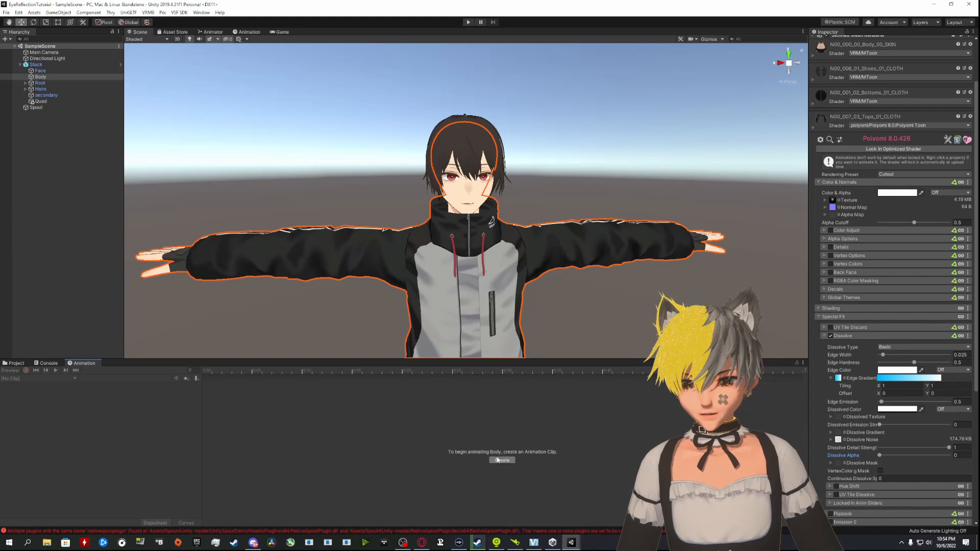
{"action": "left_click", "coordinate": [501, 460]}
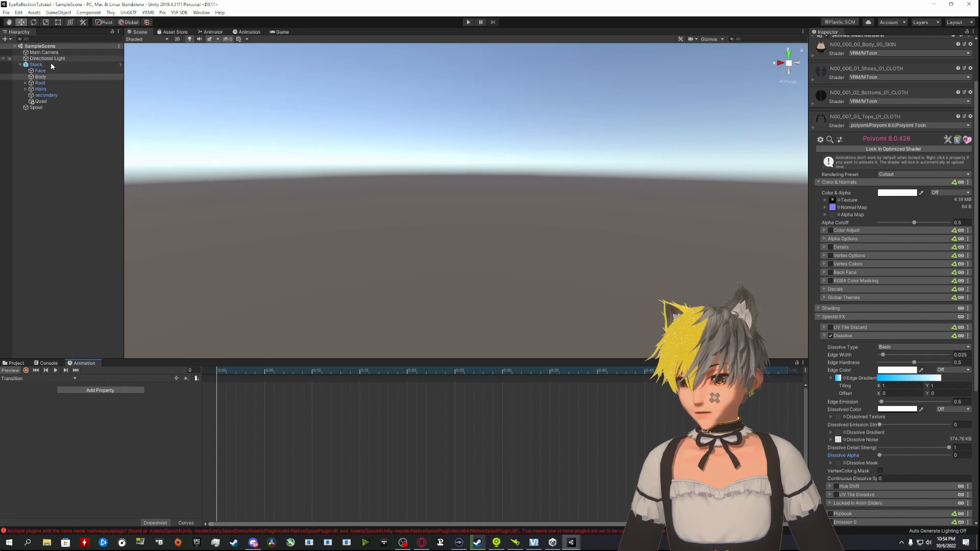
{"action": "left_click", "coordinate": [40, 76]}
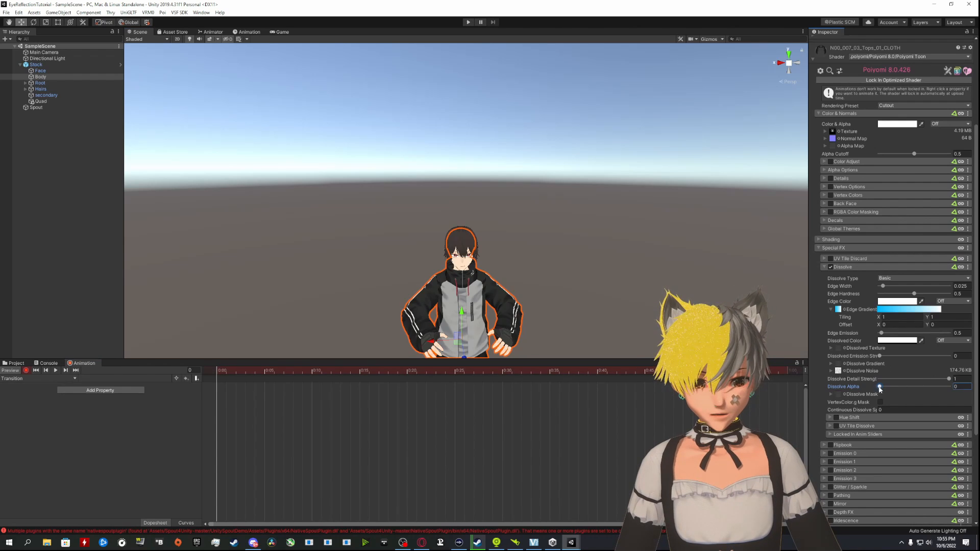
Record a Dissolve Alpha keyframe into Transition, stop recording, and inspect Transition.anim
{"action": "left_click_drag", "start_coordinate": [931, 386], "coordinate": [916, 386]}
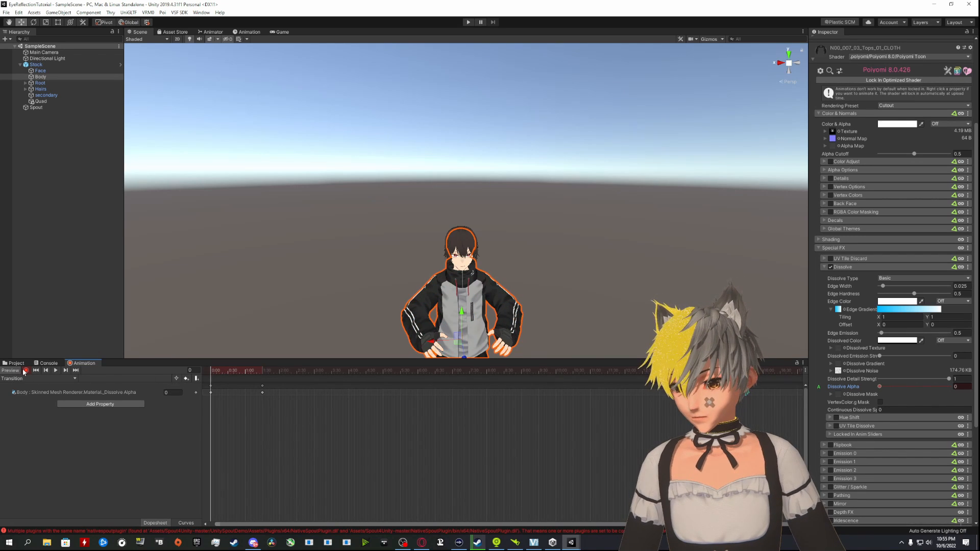
{"action": "left_click", "coordinate": [16, 362]}
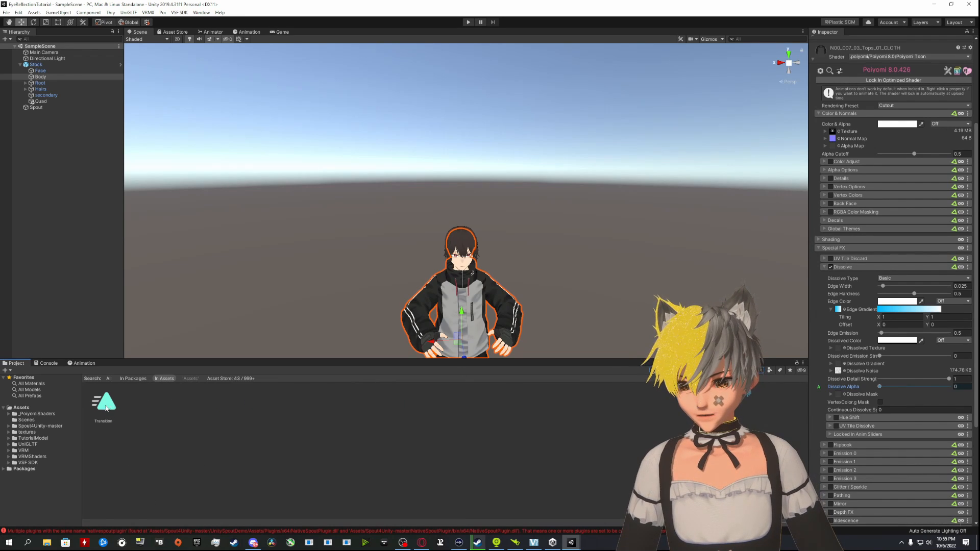
{"action": "left_click", "coordinate": [103, 400]}
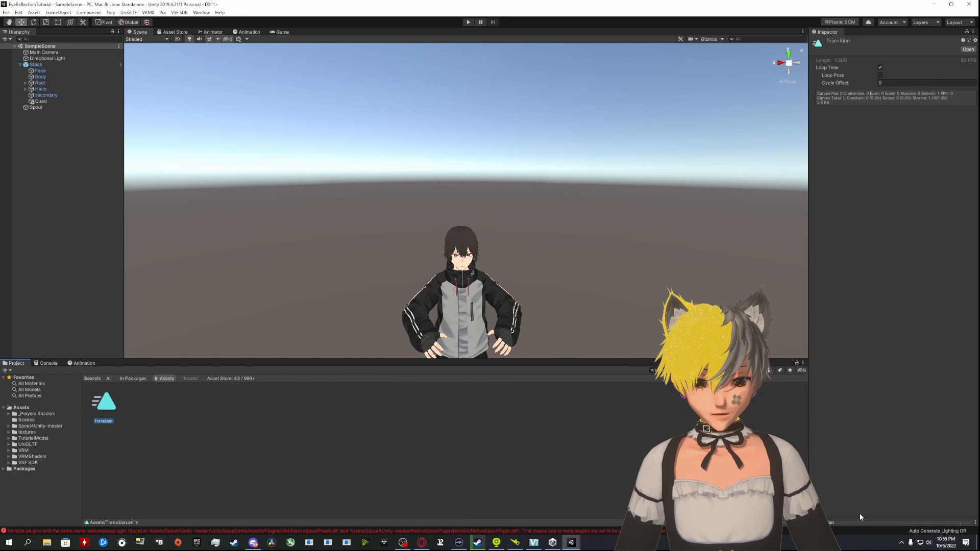